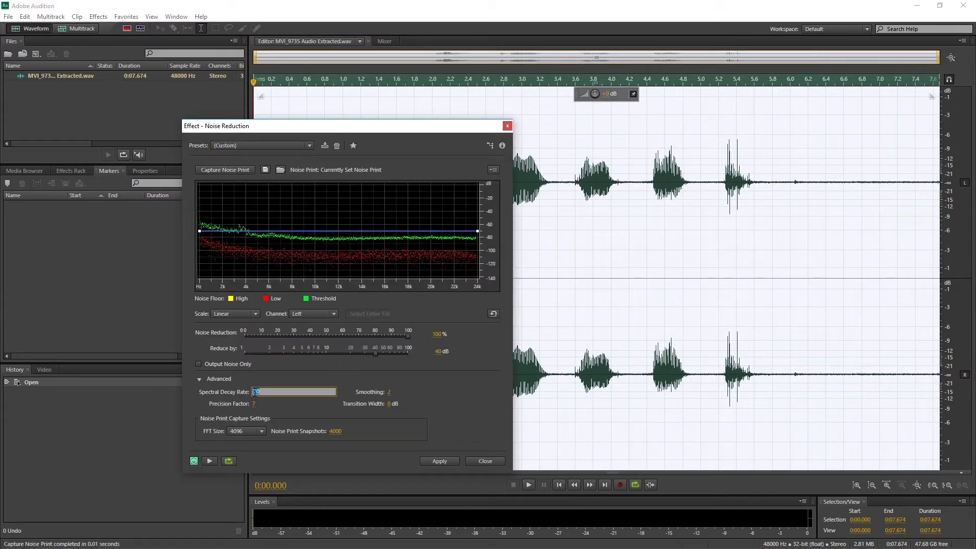
Send the MVI_9735.MOV clip's audio from the Premiere timeline to Audition as an extracted WAV.
click(440, 462)
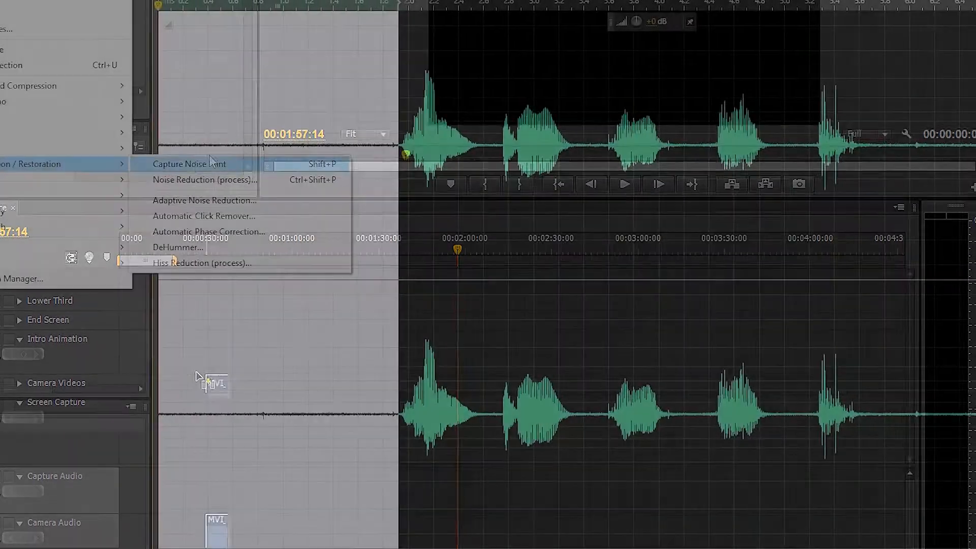
click(190, 164)
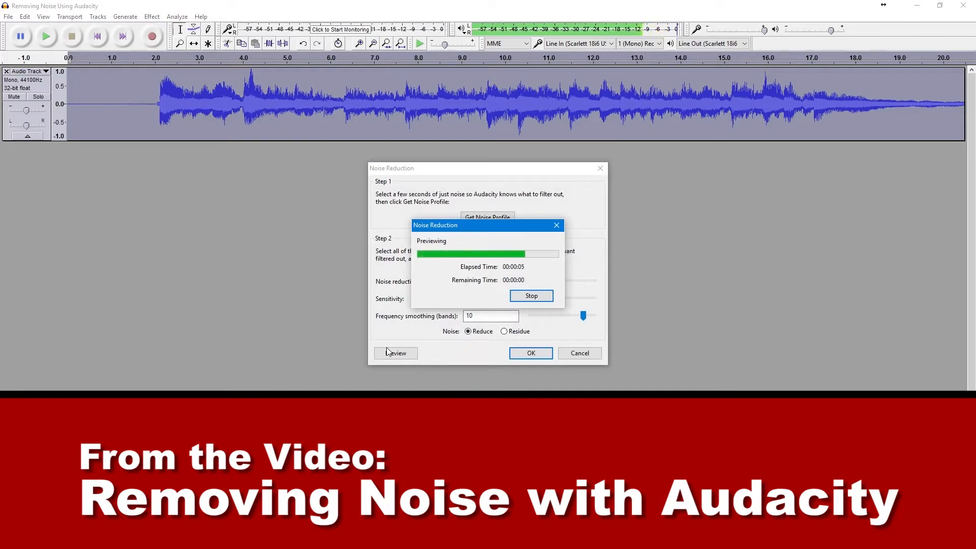
click(531, 295)
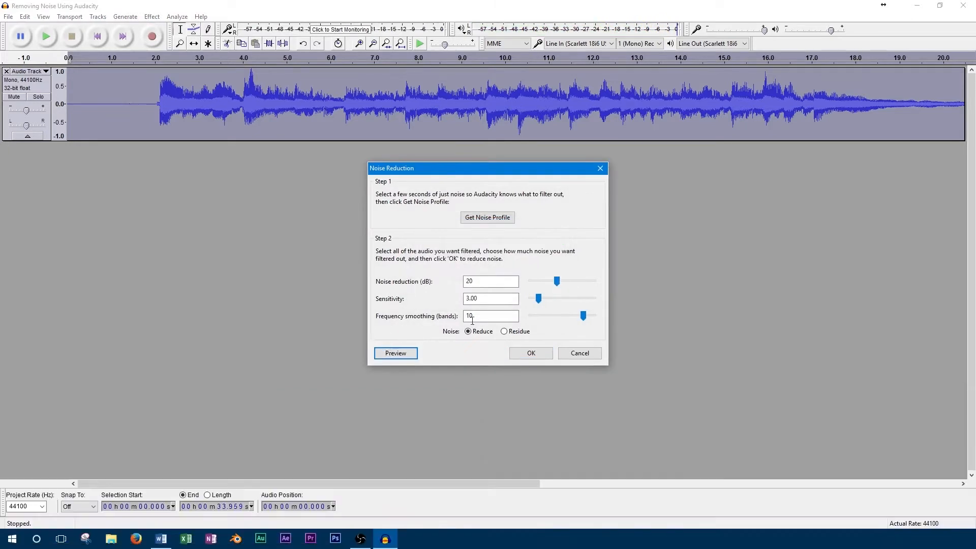
click(309, 539)
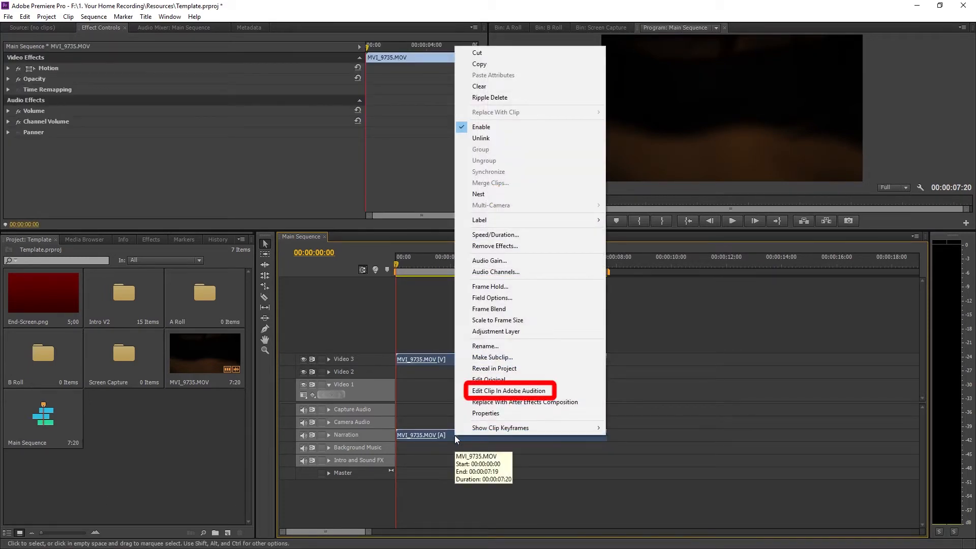
click(510, 391)
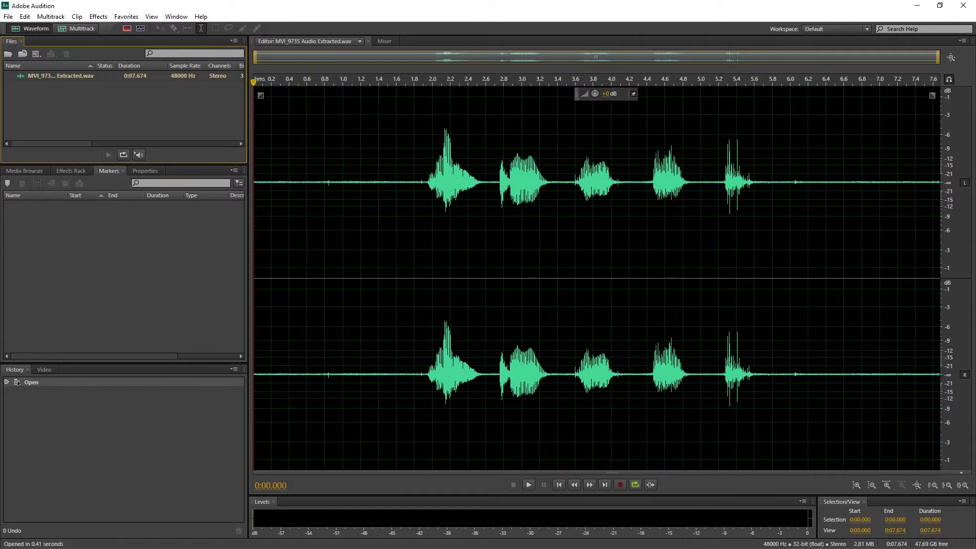
Audition the silent opening and capture a noise print from it via Noise Reduction / Restoration.
click(528, 484)
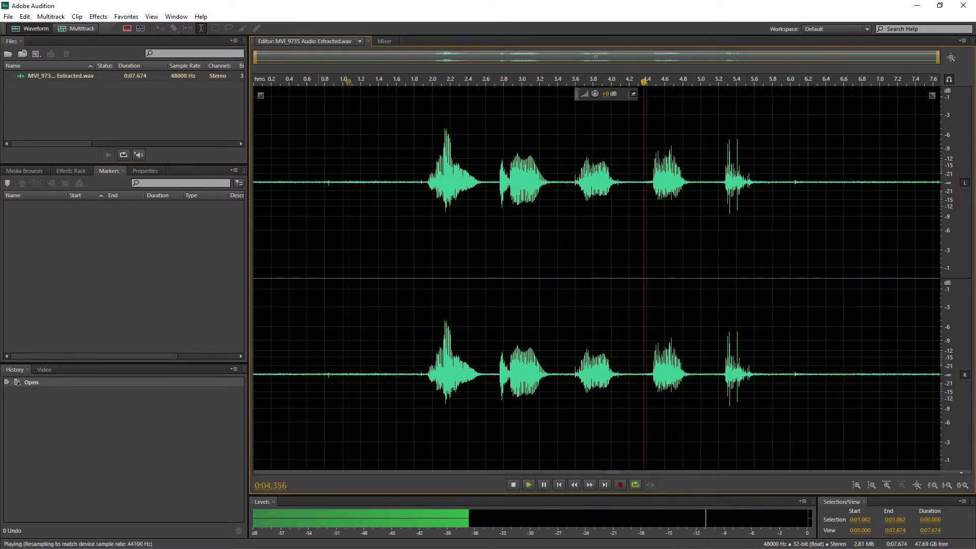
click(512, 484)
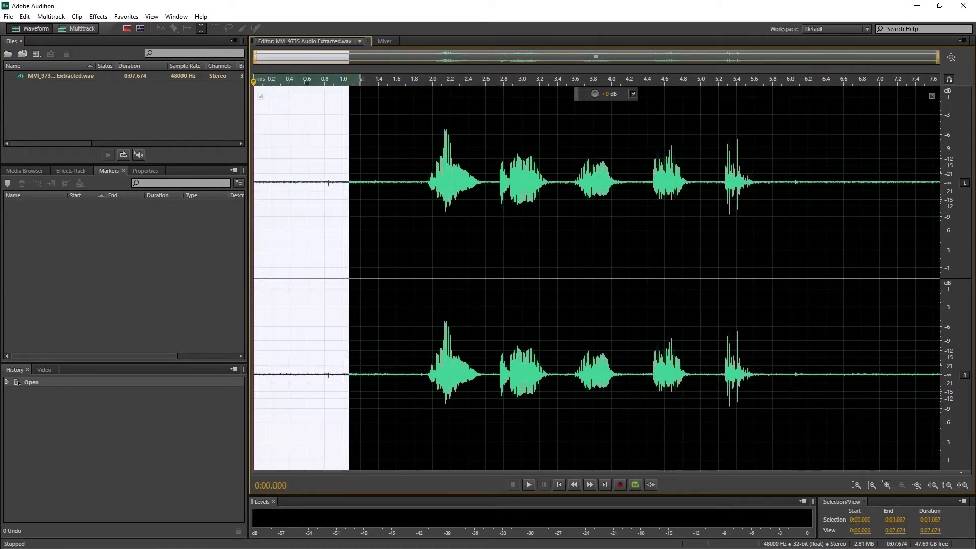
click(527, 484)
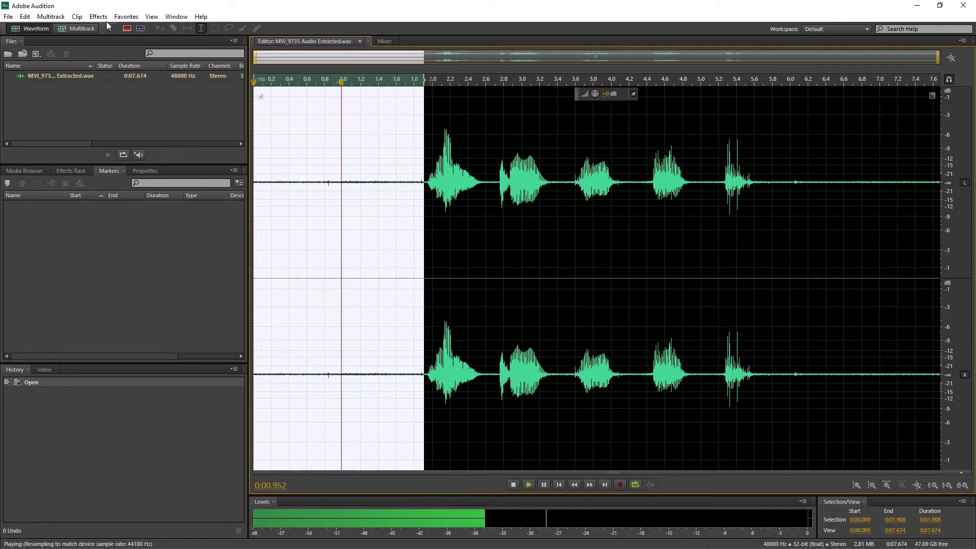
click(98, 16)
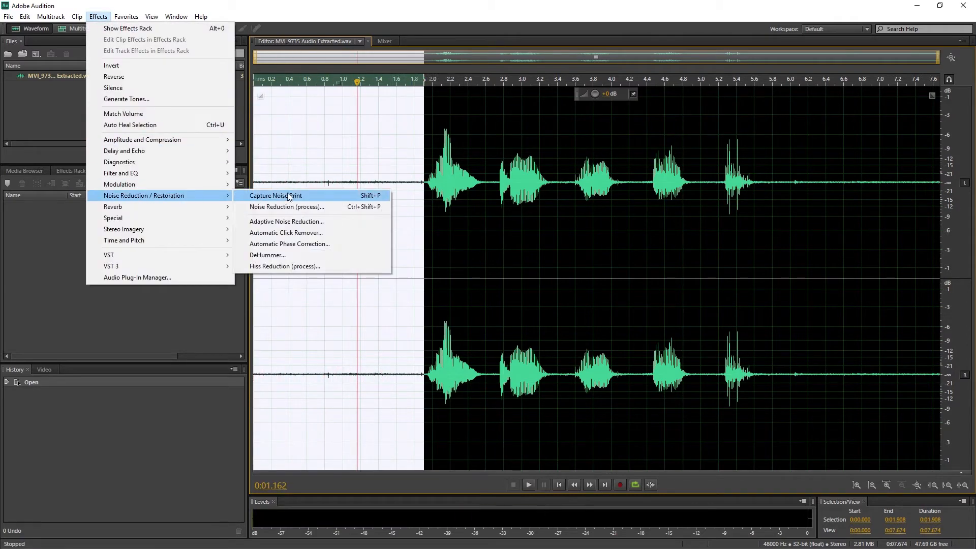
click(276, 196)
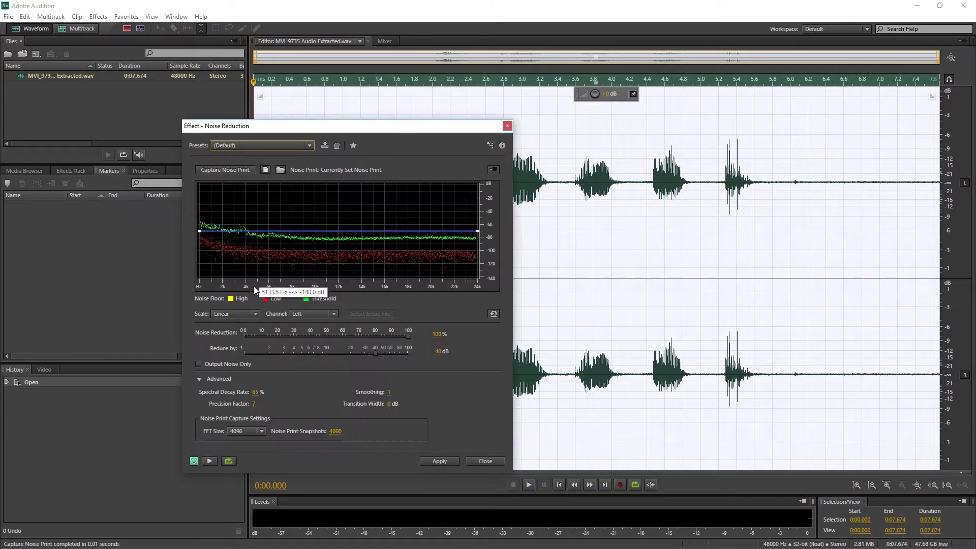
mouse_move(248, 373)
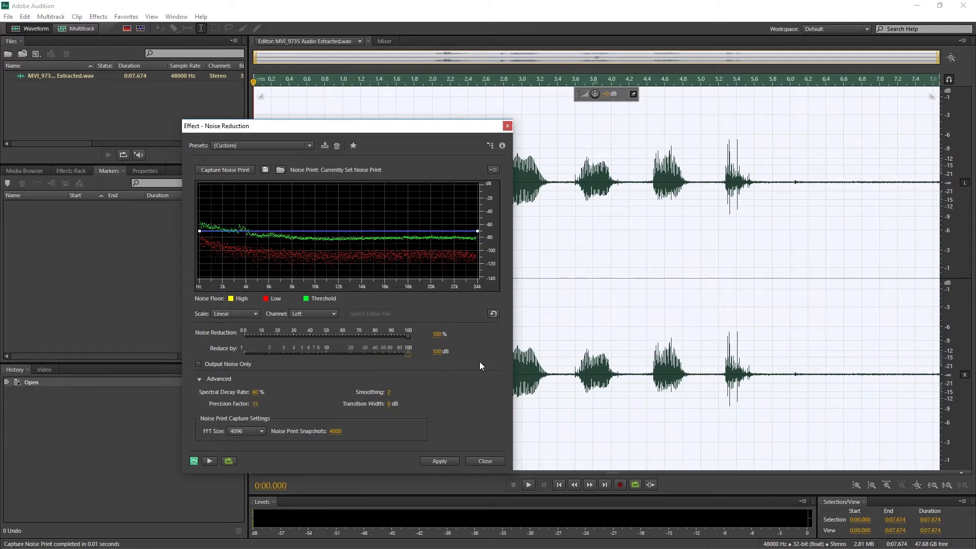
mouse_move(447, 452)
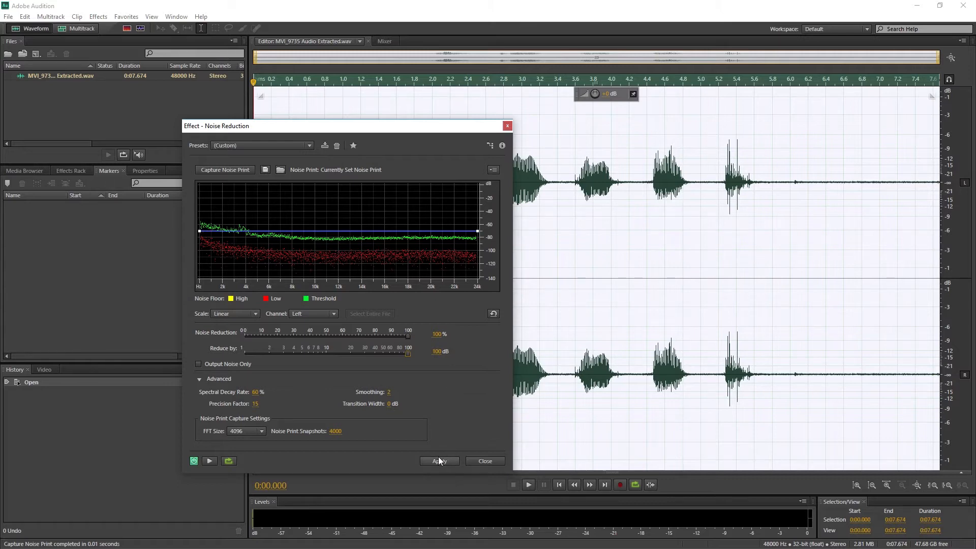
Apply Noise Reduction at 100 dB Reduce by across the whole clip.
click(439, 462)
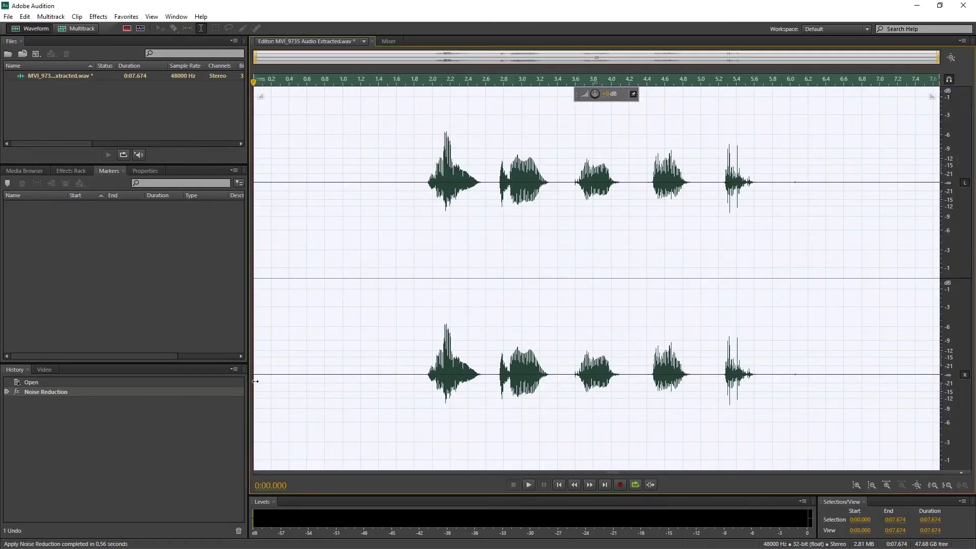
Listen to the noise-reduced clip and bring up the Filter and EQ effects list.
click(527, 484)
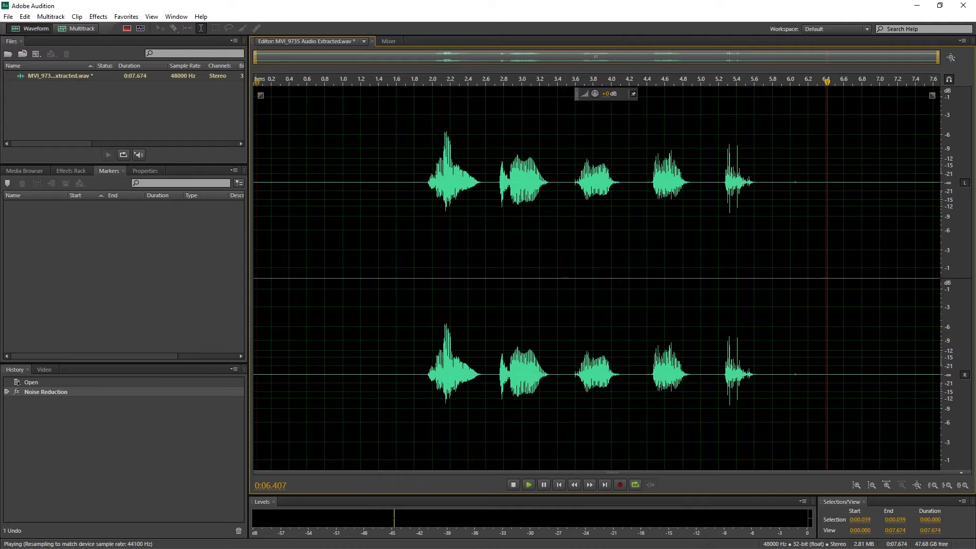
click(512, 485)
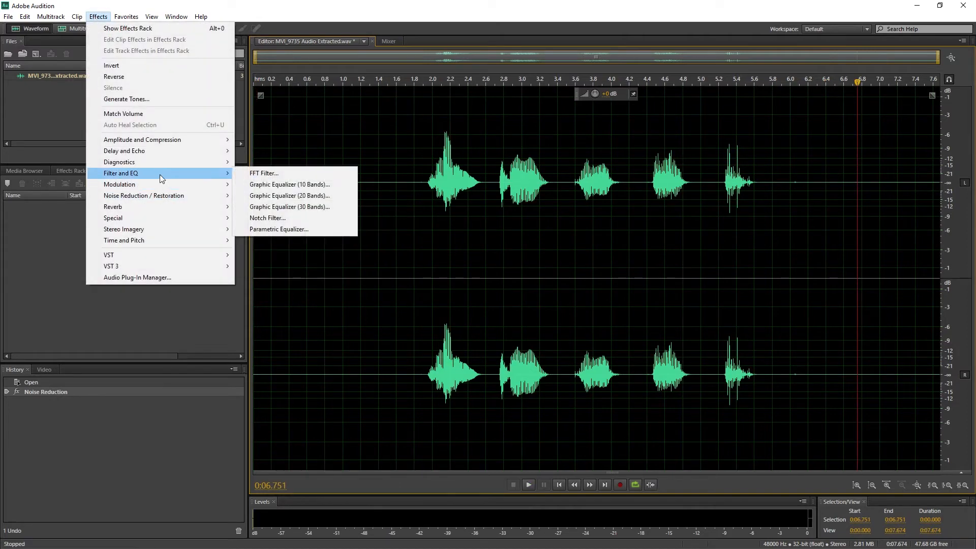
Apply the Parametric Equalizer with the Vocal Enhancer preset to the clip.
click(279, 229)
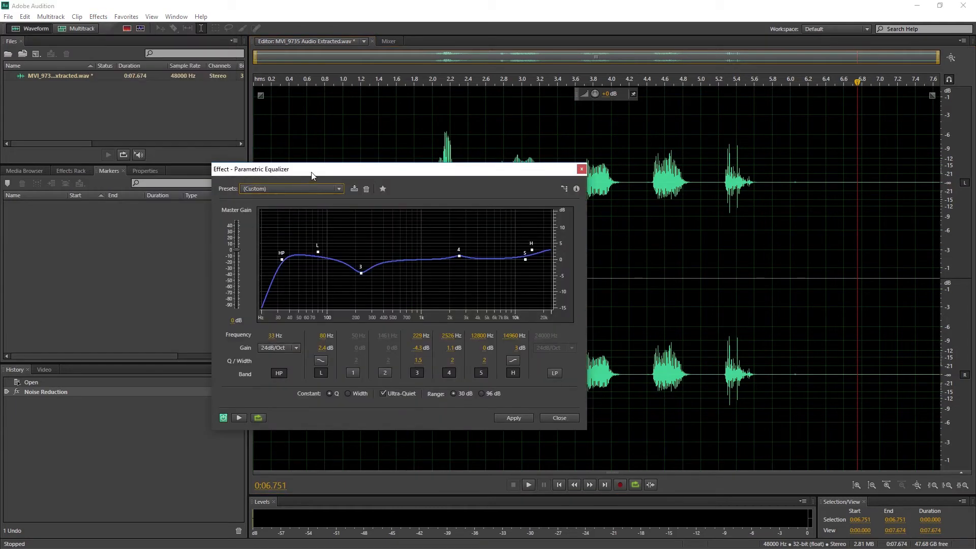
click(340, 190)
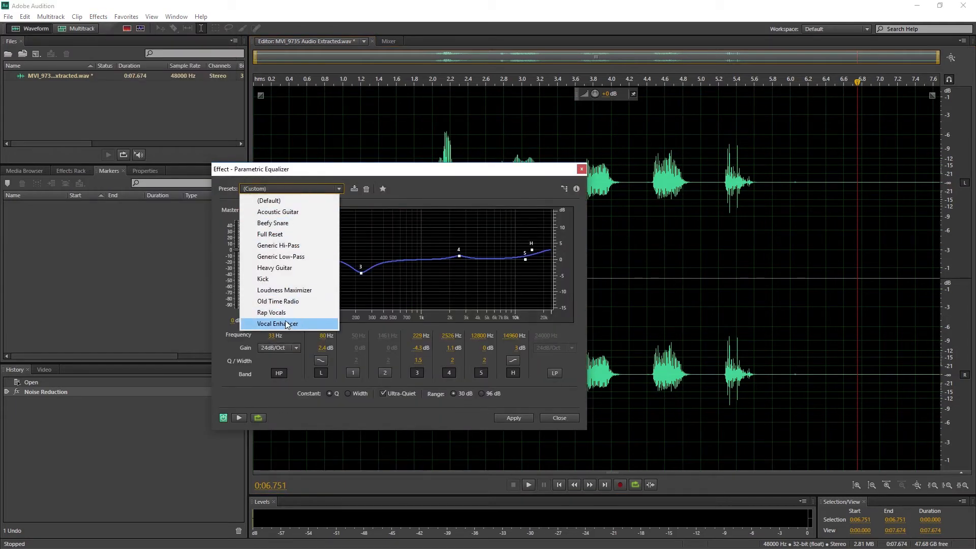
click(277, 324)
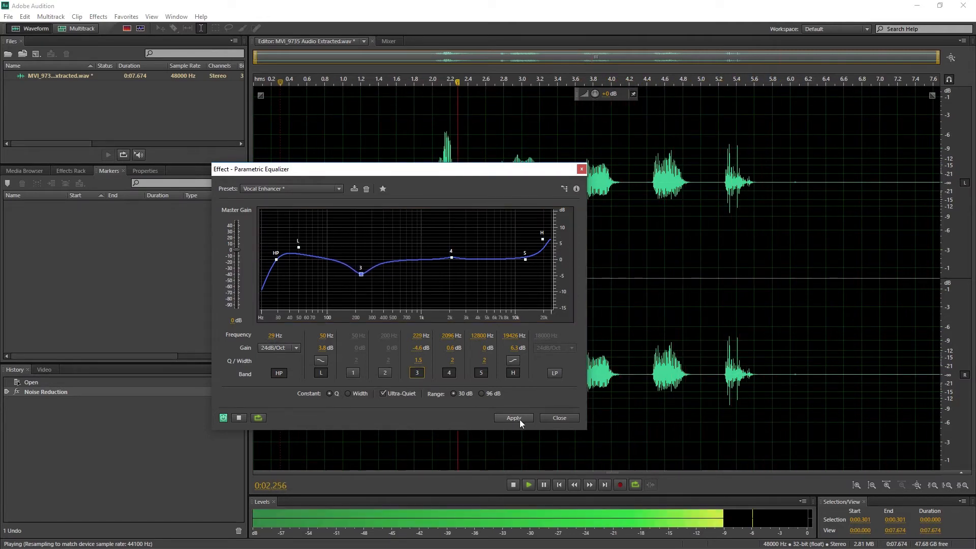
click(98, 16)
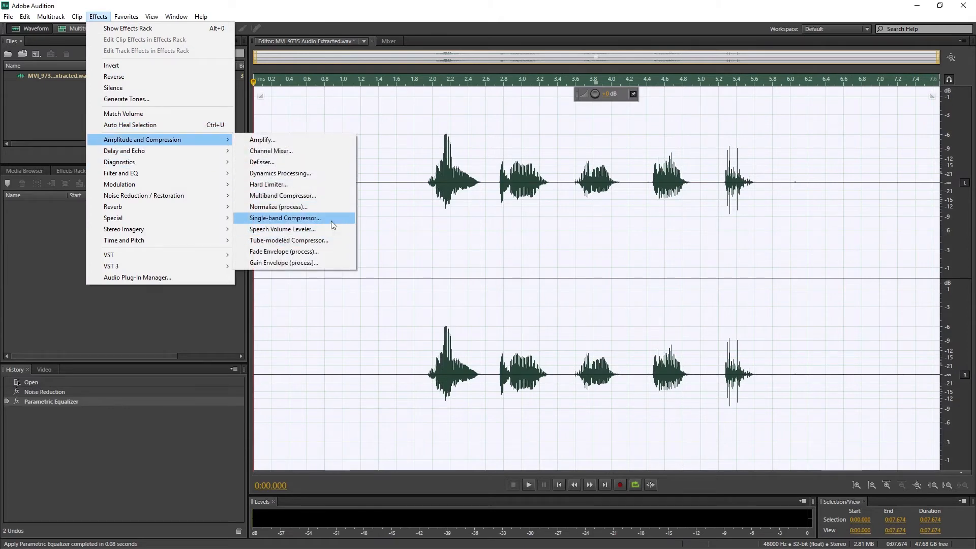
Apply the Single-band Compressor with the Voice Over preset after previewing it.
click(284, 217)
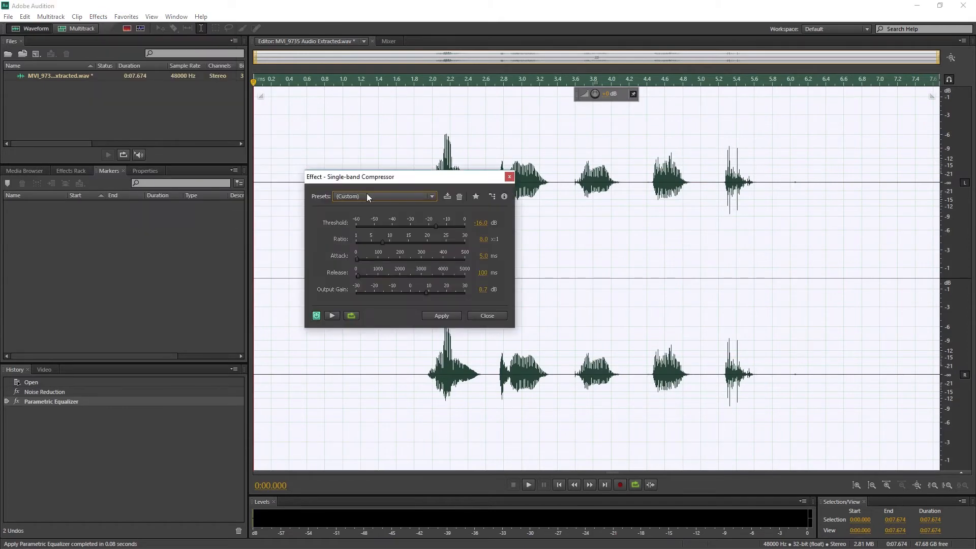
click(384, 196)
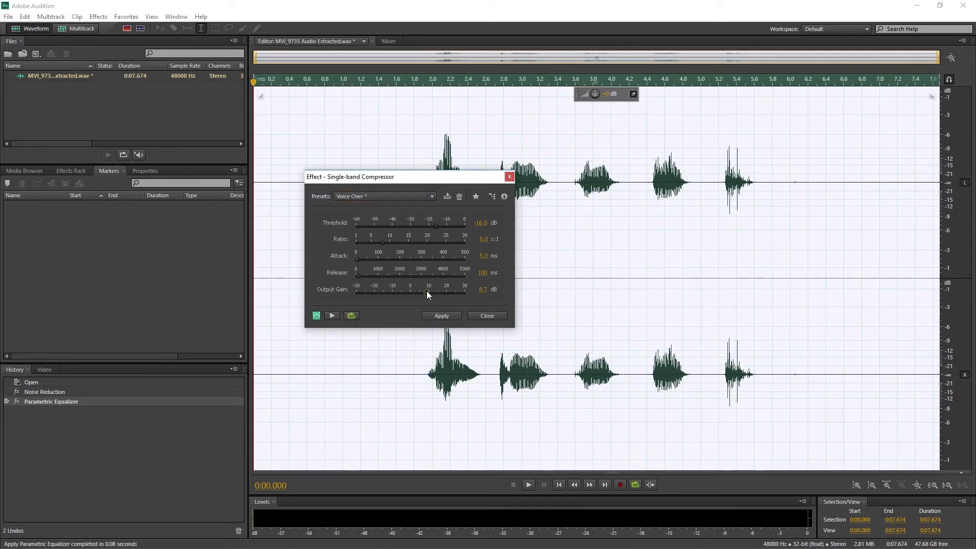
mouse_move(332, 319)
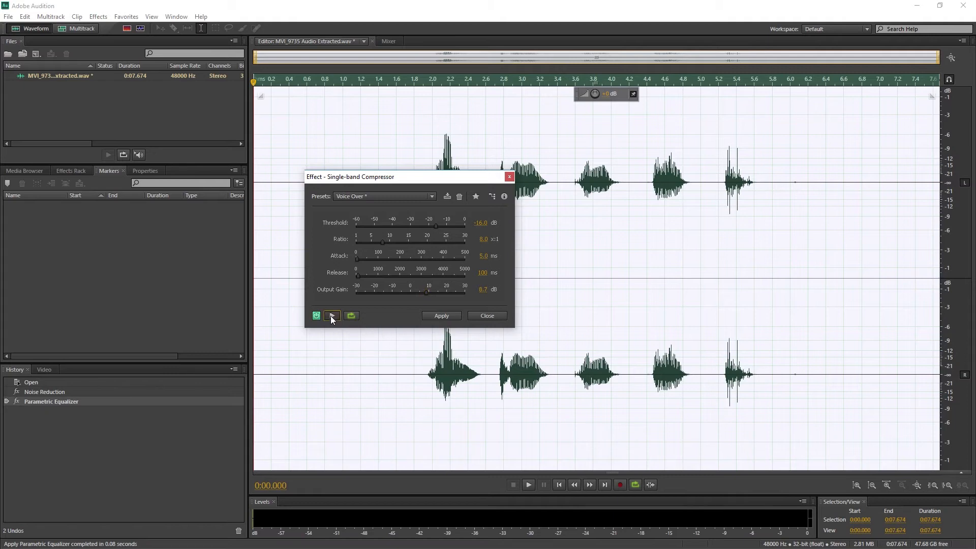
click(527, 485)
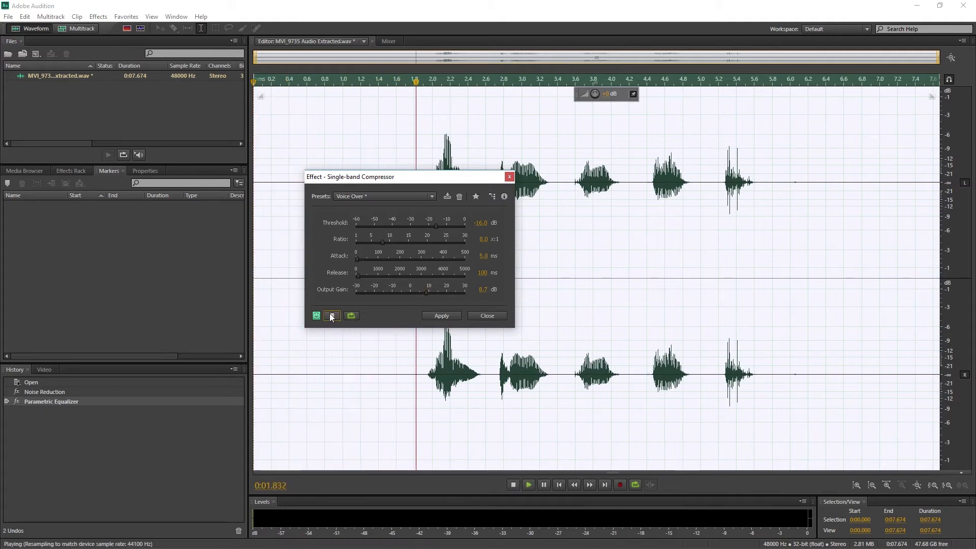
click(332, 315)
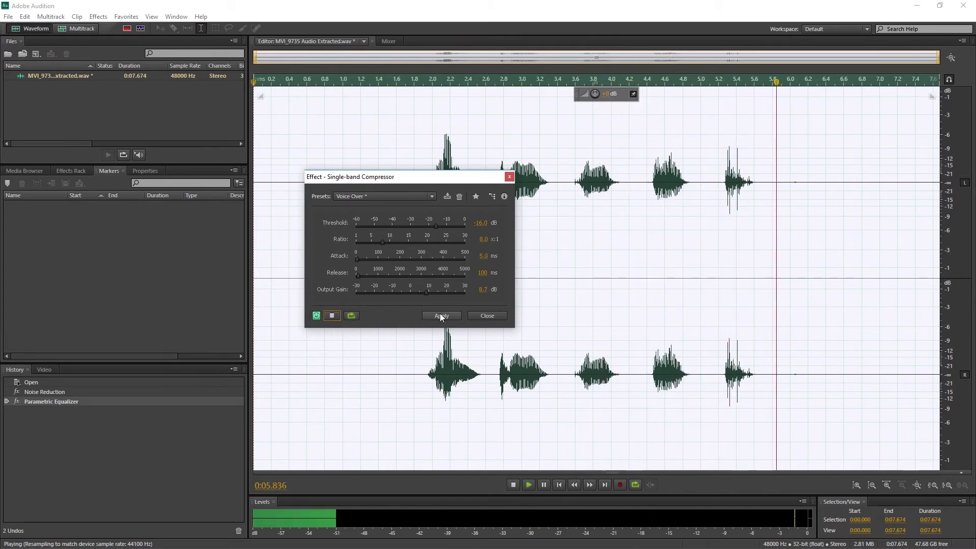
click(440, 316)
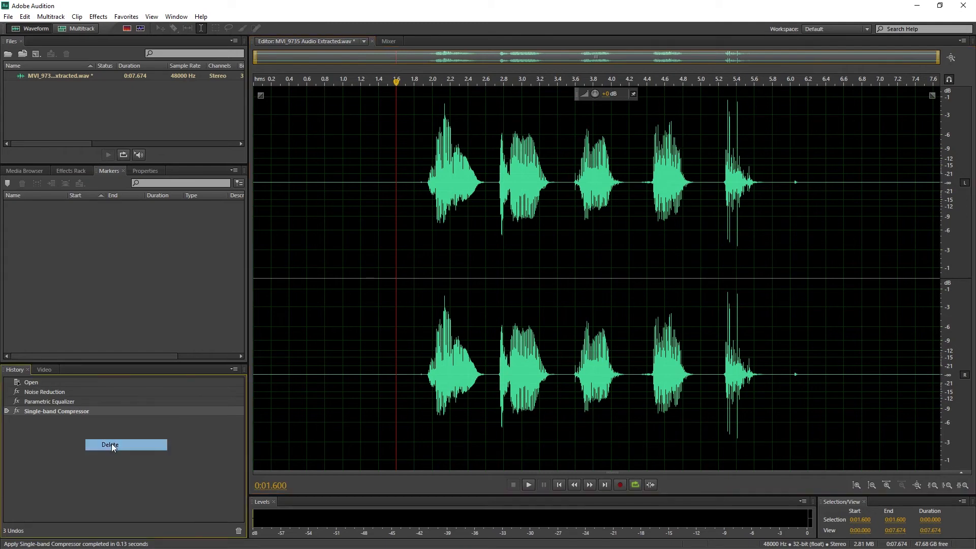
Delete the compressor history step, apply Scarlett Gate with Camera Audio preset, then reapply the Single-band Compressor.
click(110, 444)
text(Cleaning Up)
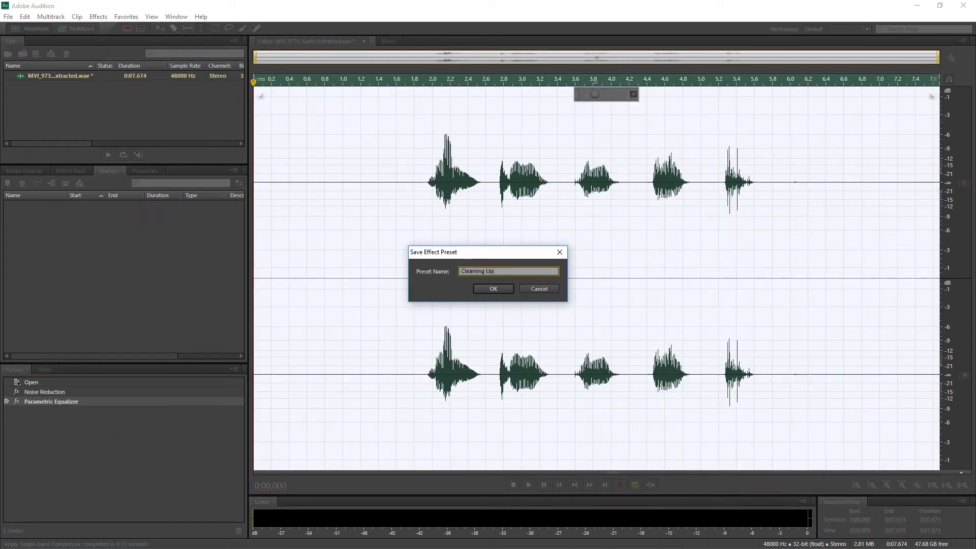
click(492, 288)
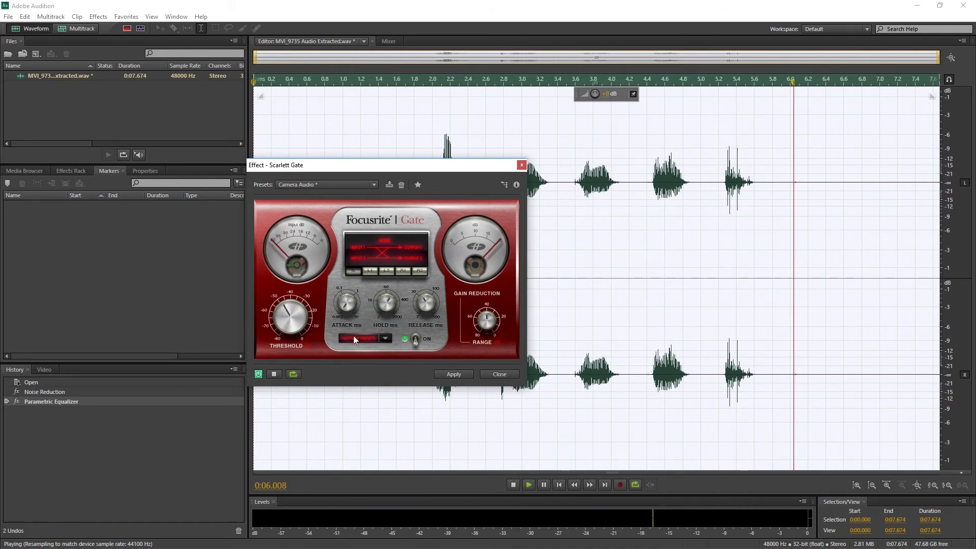
click(454, 375)
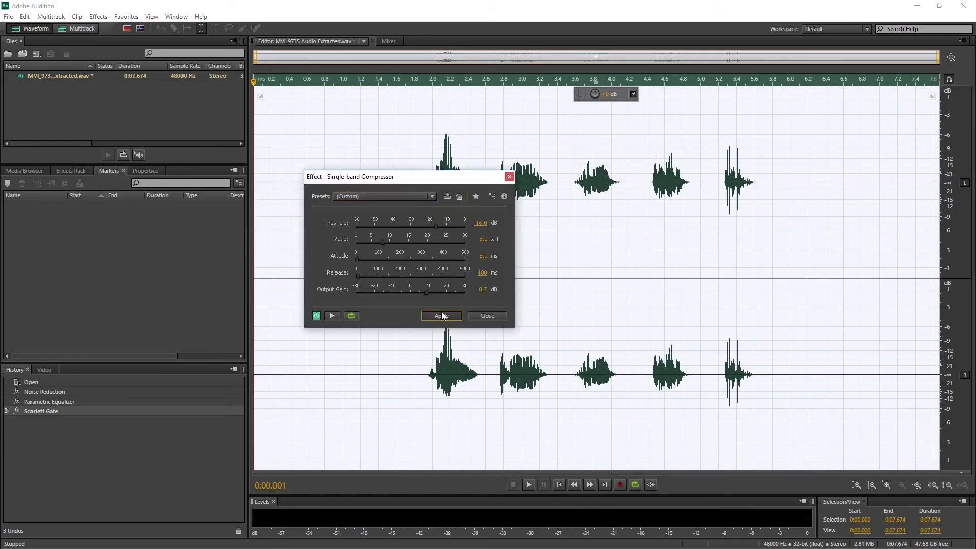
click(440, 316)
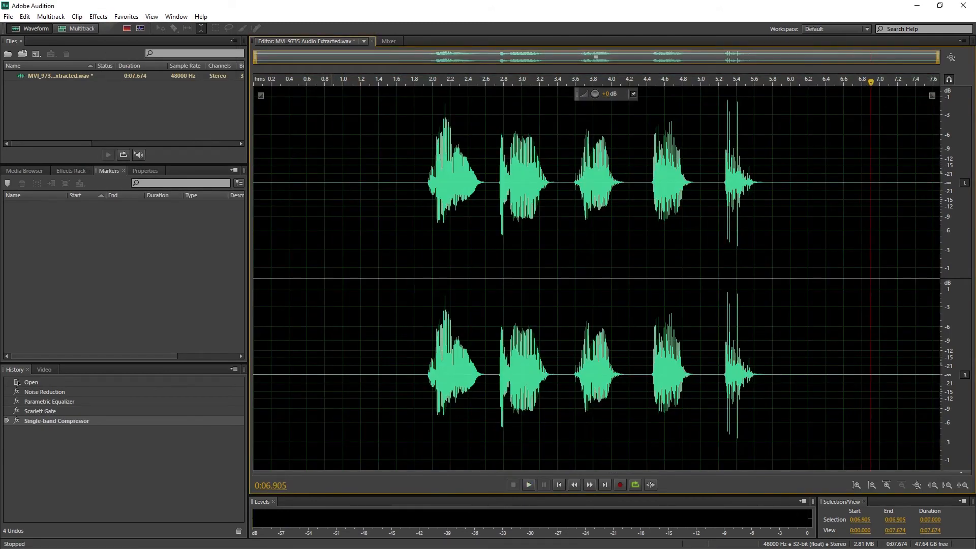
Save the processed extracted WAV file via File > Save.
click(8, 16)
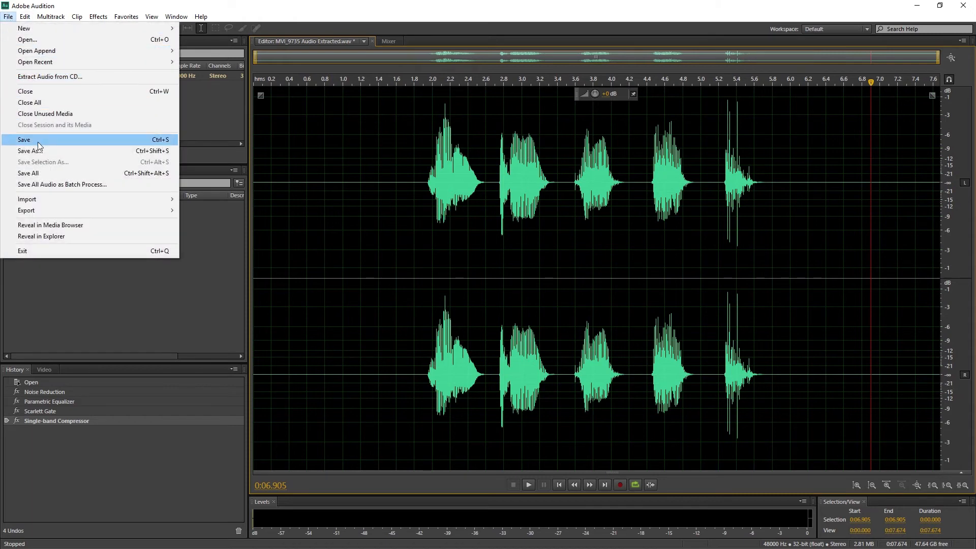
click(25, 139)
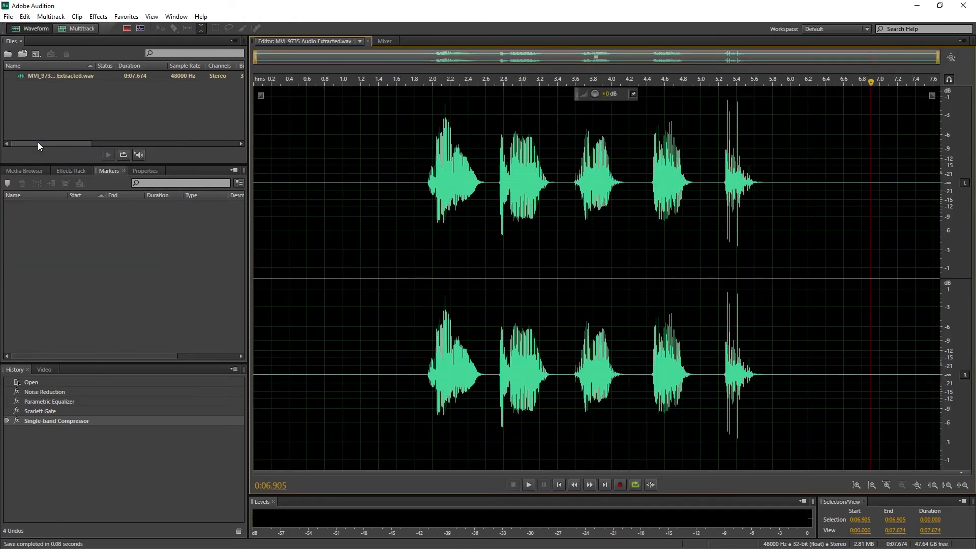
mouse_move(964, 6)
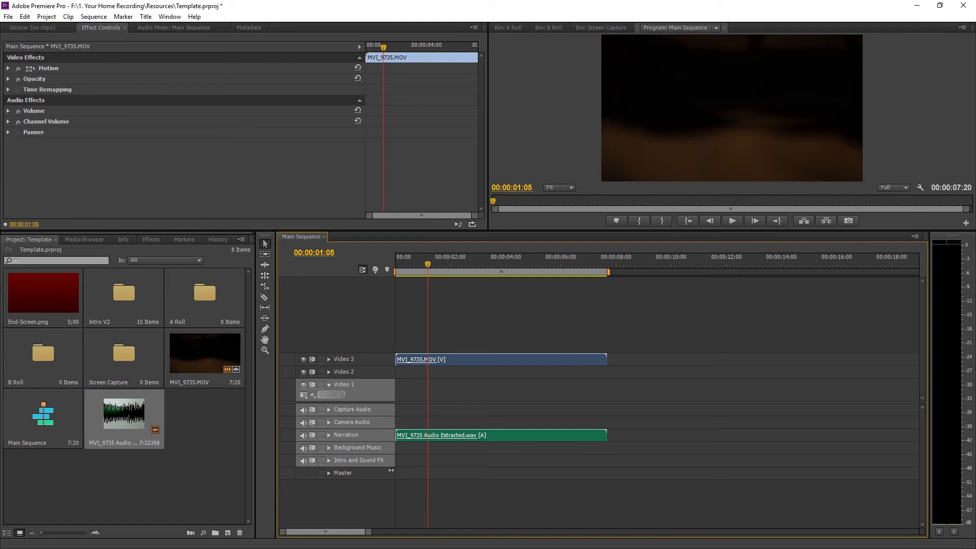
Play the Main Sequence to hear the cleaned narration against the video.
click(732, 221)
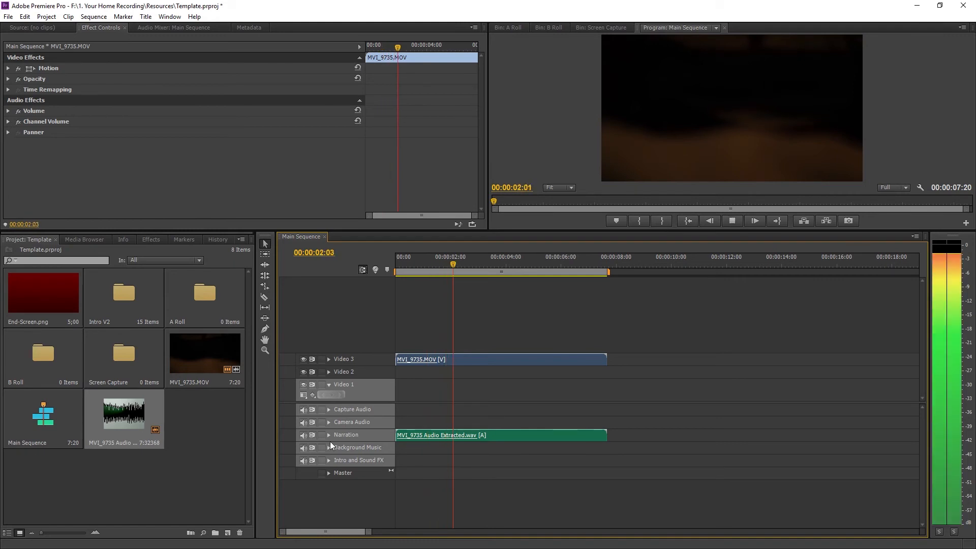